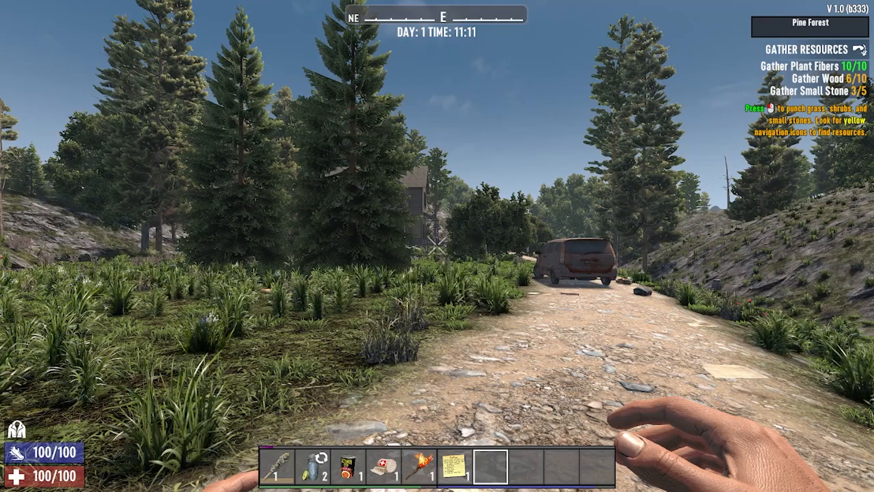
Pause the game and bring up the Options categories
key(Escape)
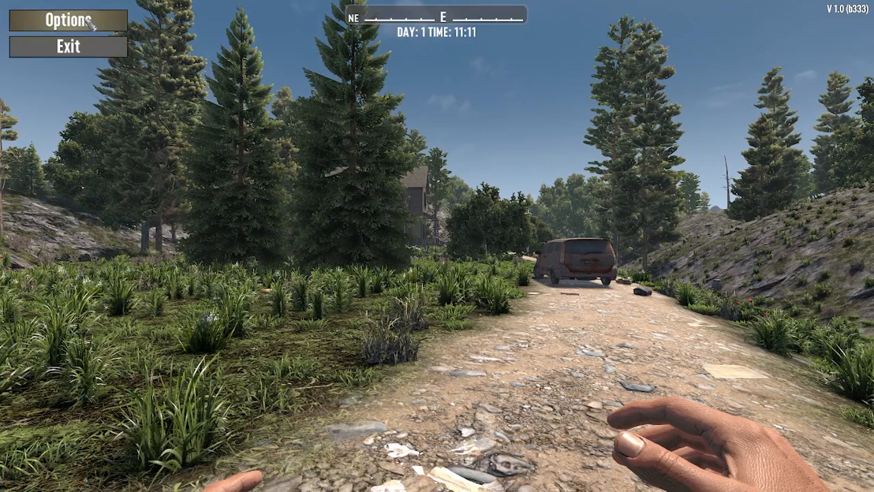
click(67, 21)
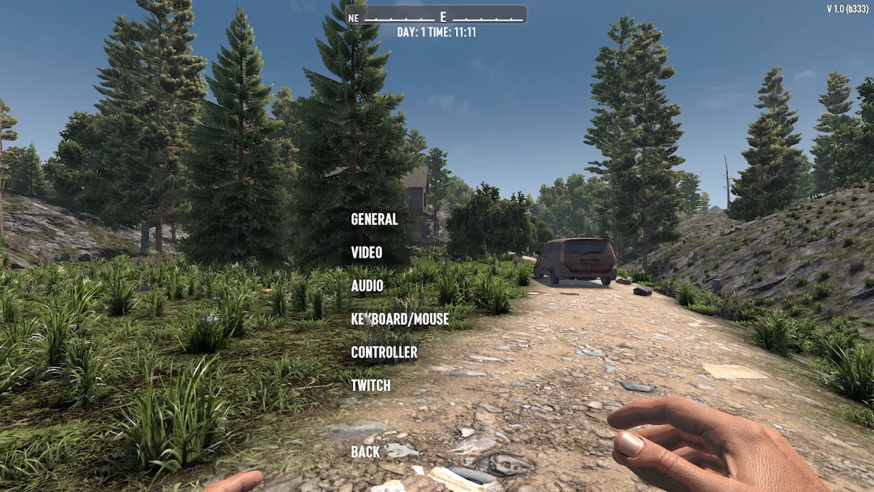
In Keyboard/Mouse settings, set Look Sensitivity to 0.75
click(399, 319)
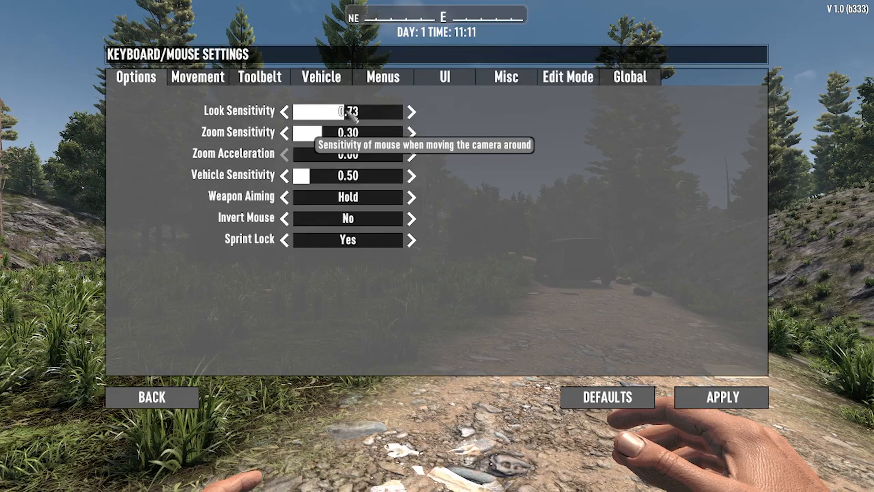
click(411, 112)
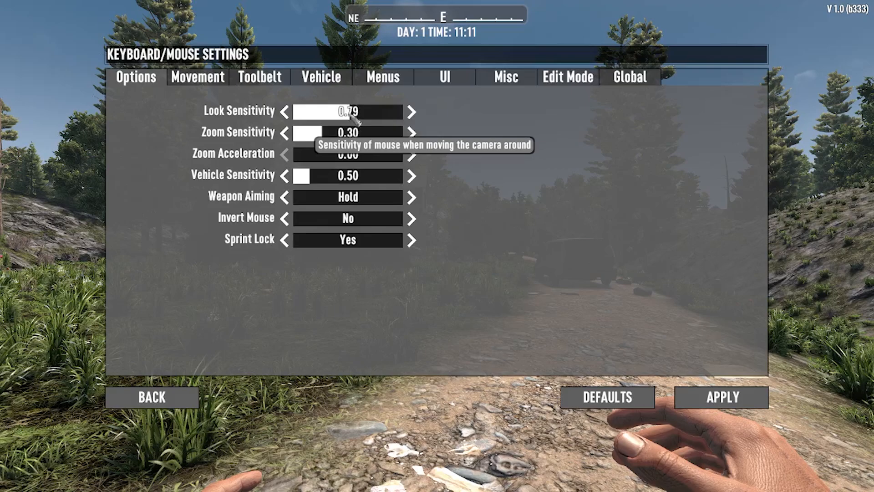
click(284, 111)
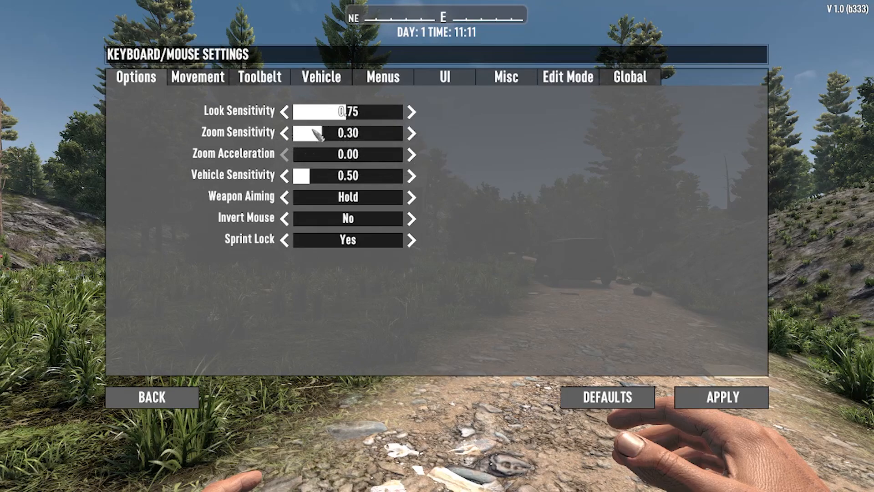
mouse_move(312, 198)
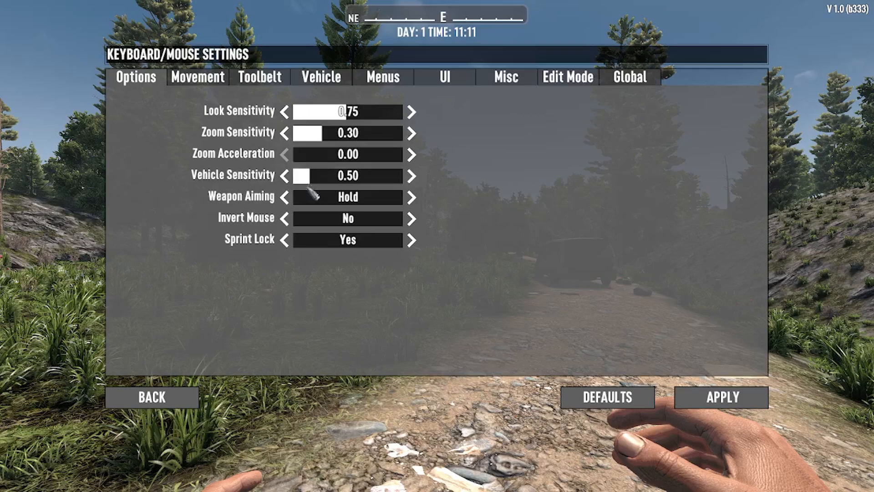
Leave Weapon Aiming on Hold and Sprint Lock on Yes, apply and return to gameplay
click(284, 197)
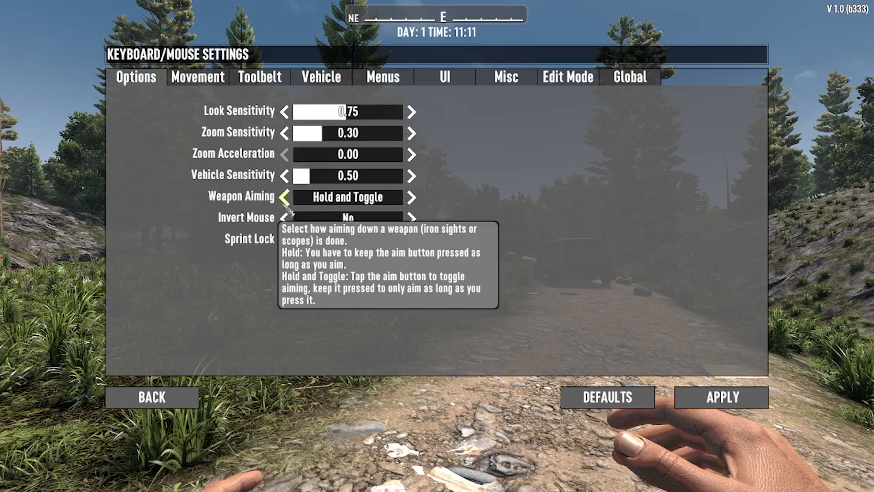
click(284, 197)
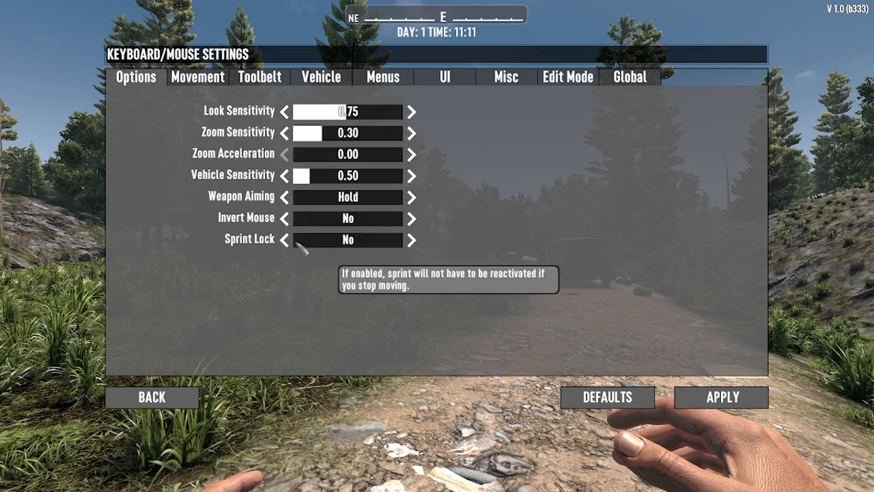
click(412, 239)
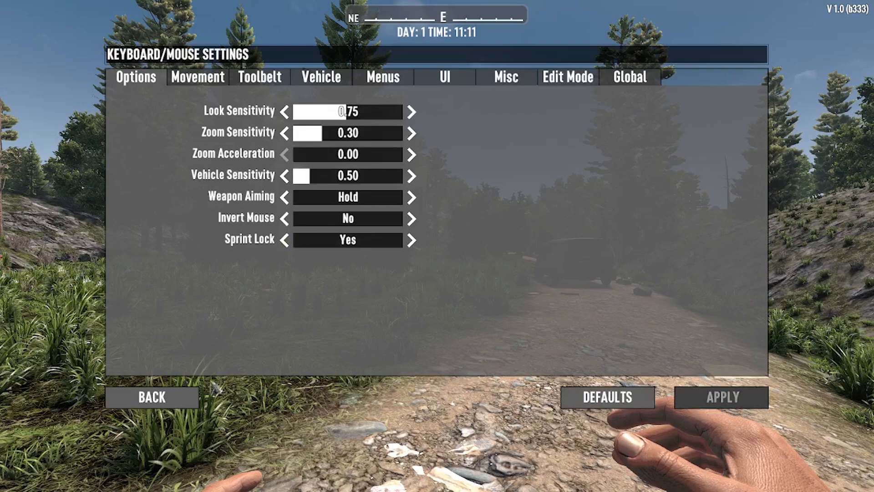
click(151, 397)
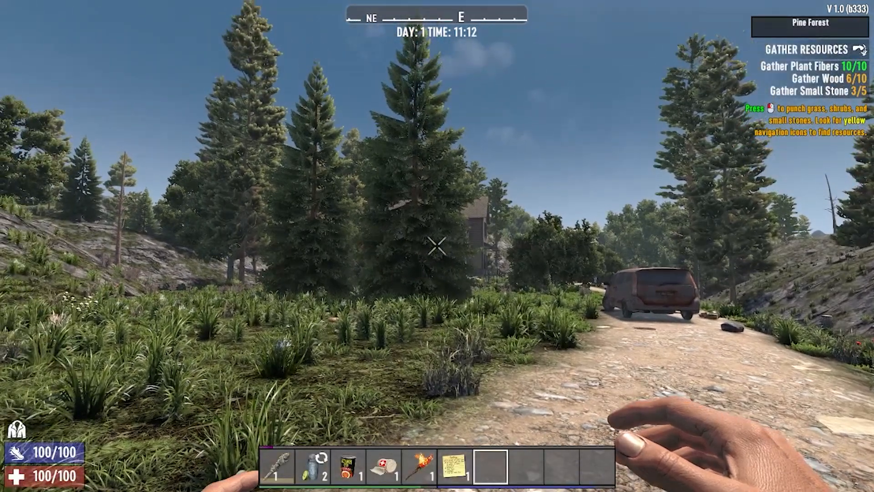